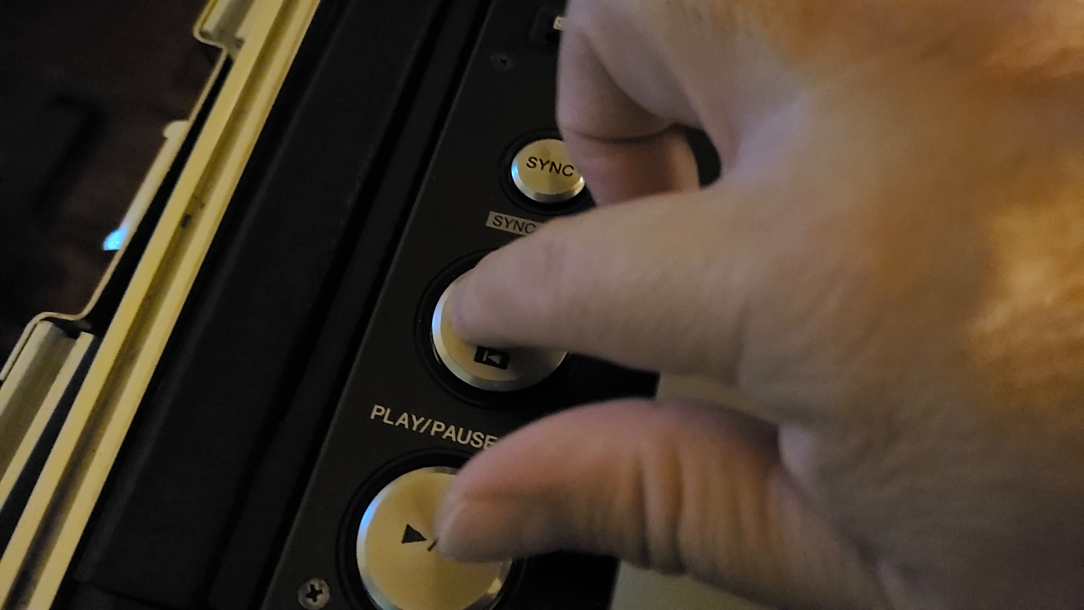
{"action": "left_click", "coordinate": [511, 332]}
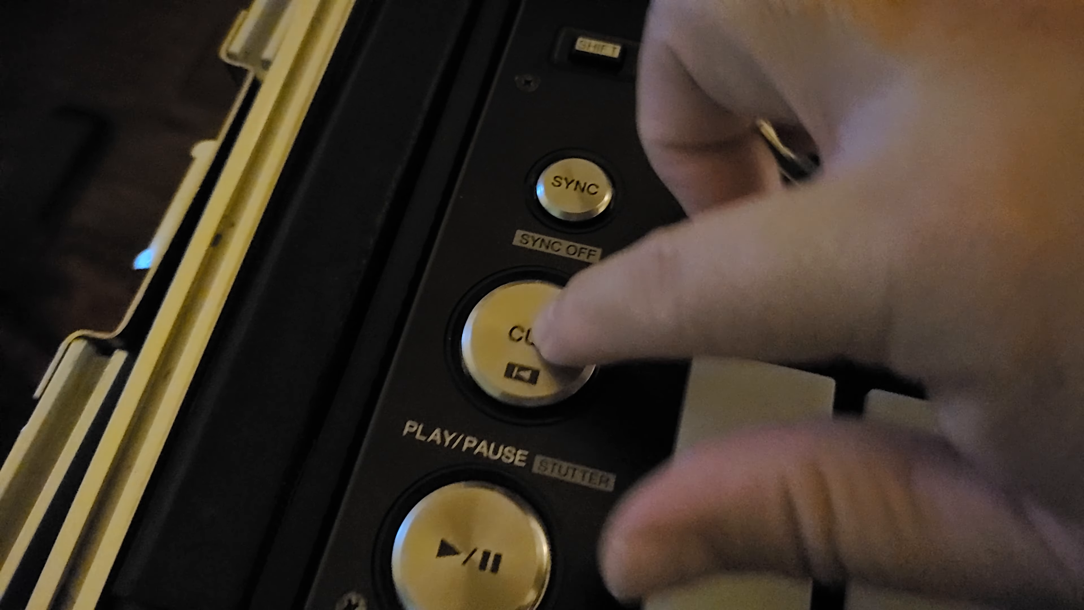
{"action": "left_click", "coordinate": [515, 339]}
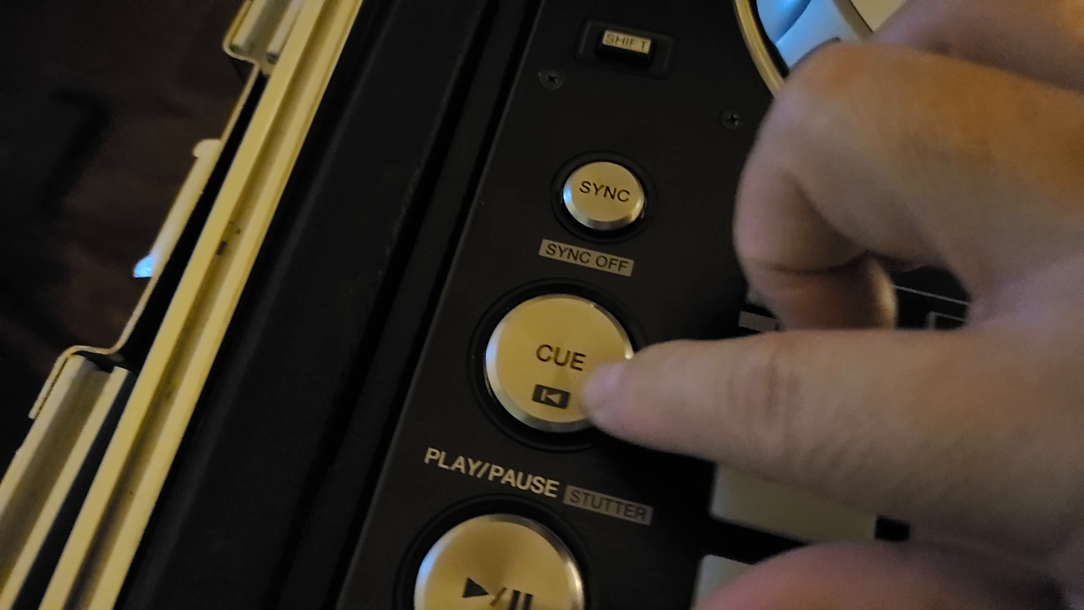
{"action": "left_click", "coordinate": [554, 359]}
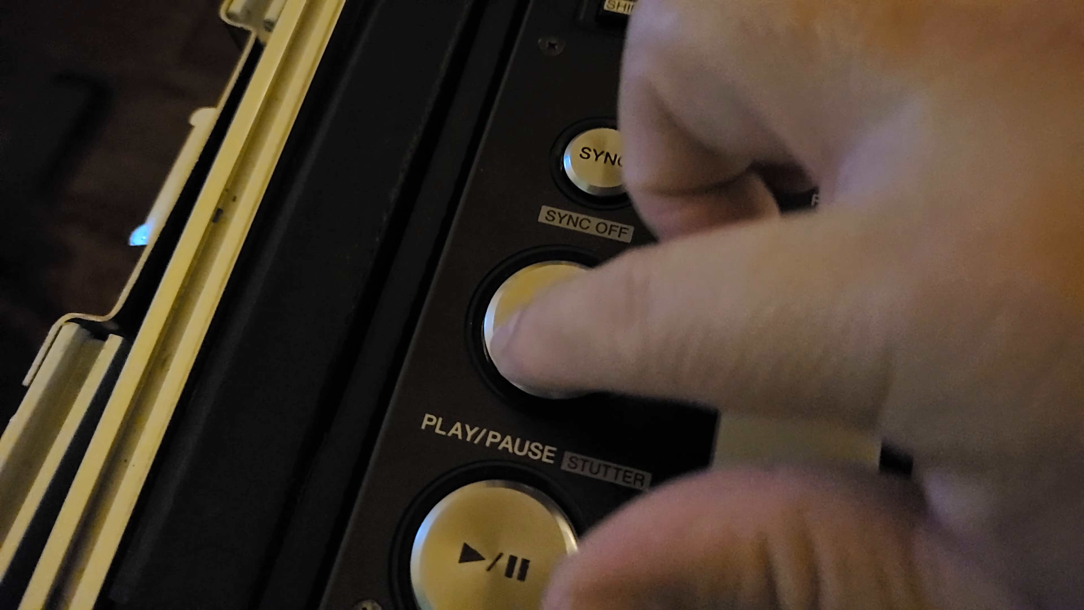
{"action": "left_click", "coordinate": [529, 321]}
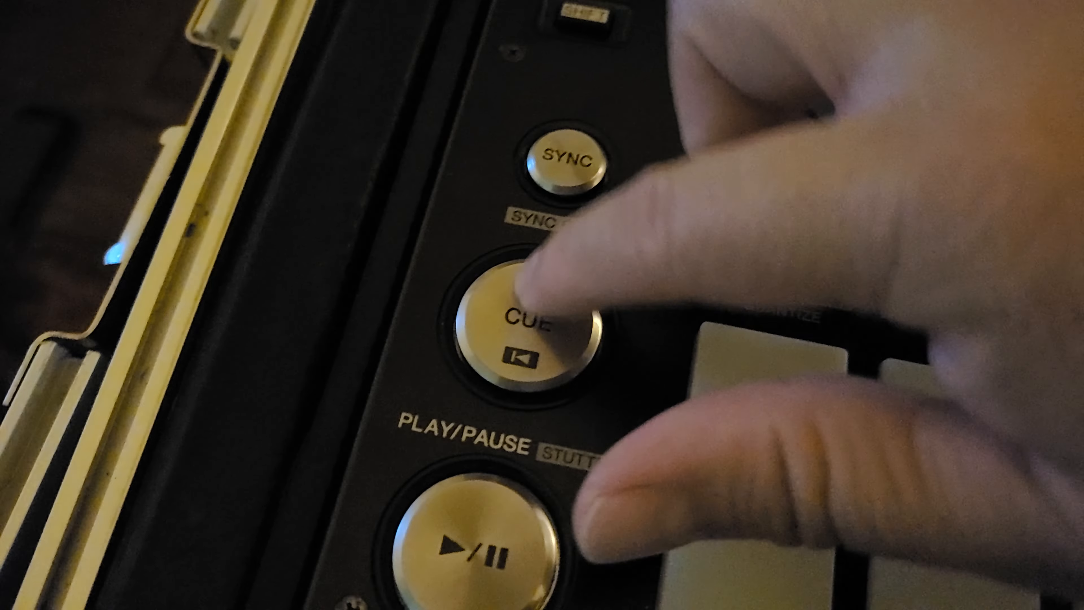
{"action": "left_click", "coordinate": [505, 304]}
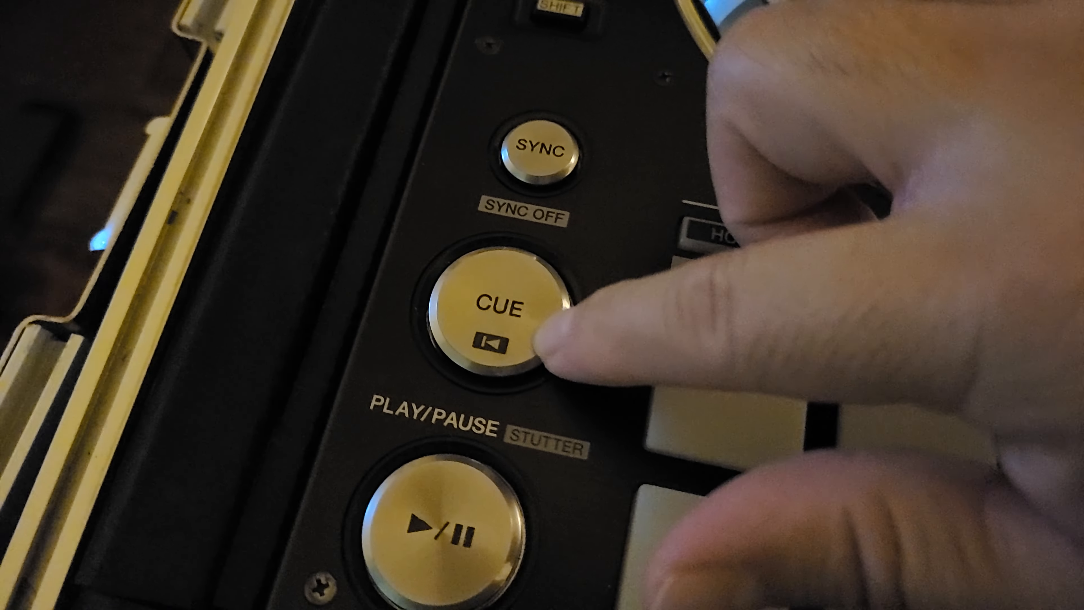